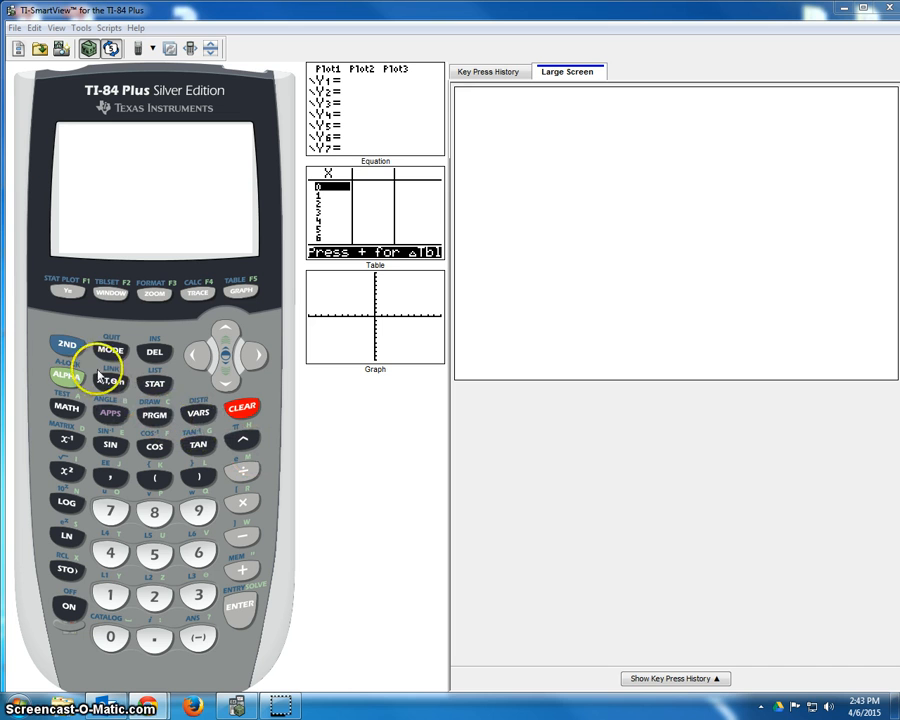
# Reach the STAT TESTS list and scroll toward 8:TInterval.
pyautogui.click(156, 384)
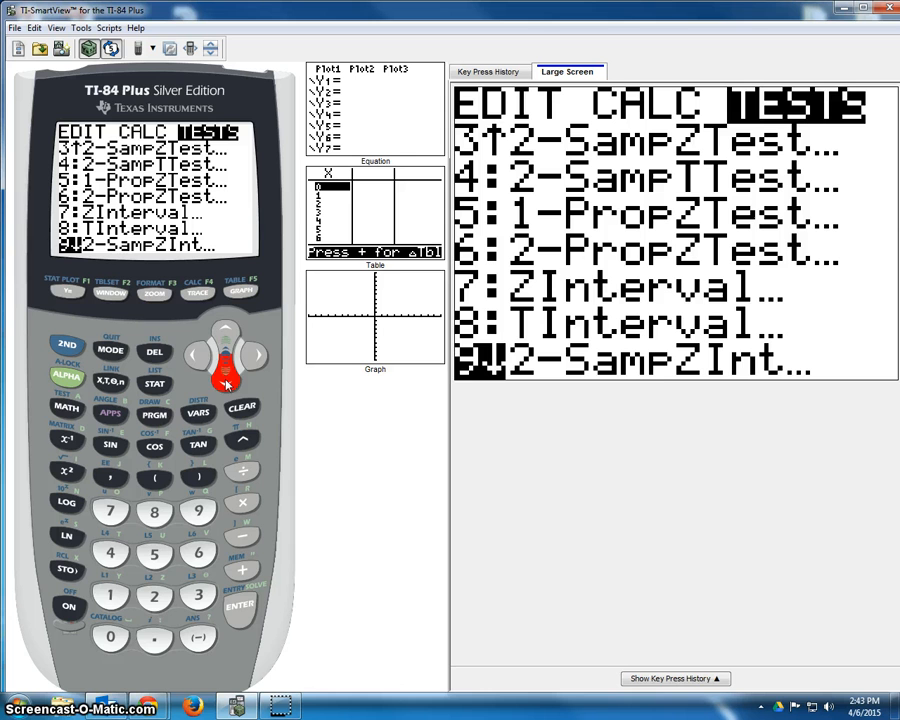
pyautogui.click(224, 332)
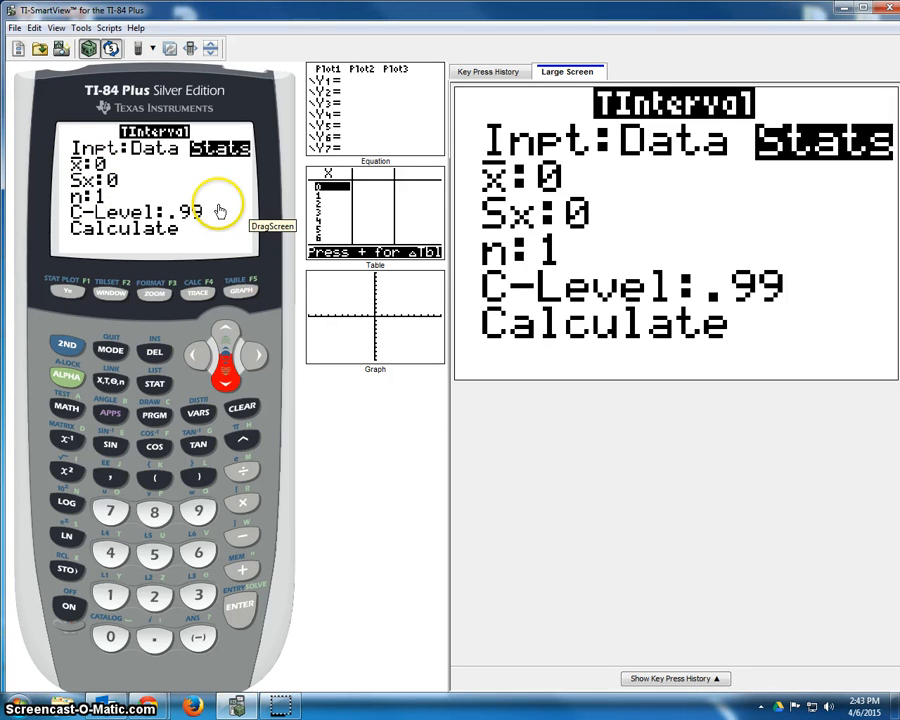
pyautogui.moveTo(178, 190)
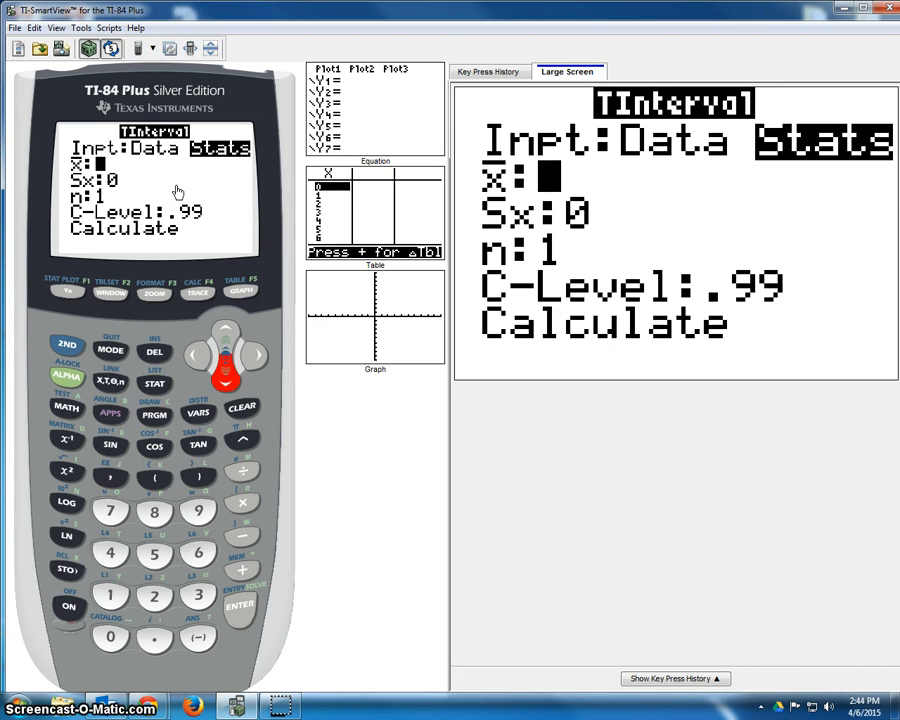
# Enter a sample mean x̄ of 0 and move on to the Sx field.
pyautogui.press('0')
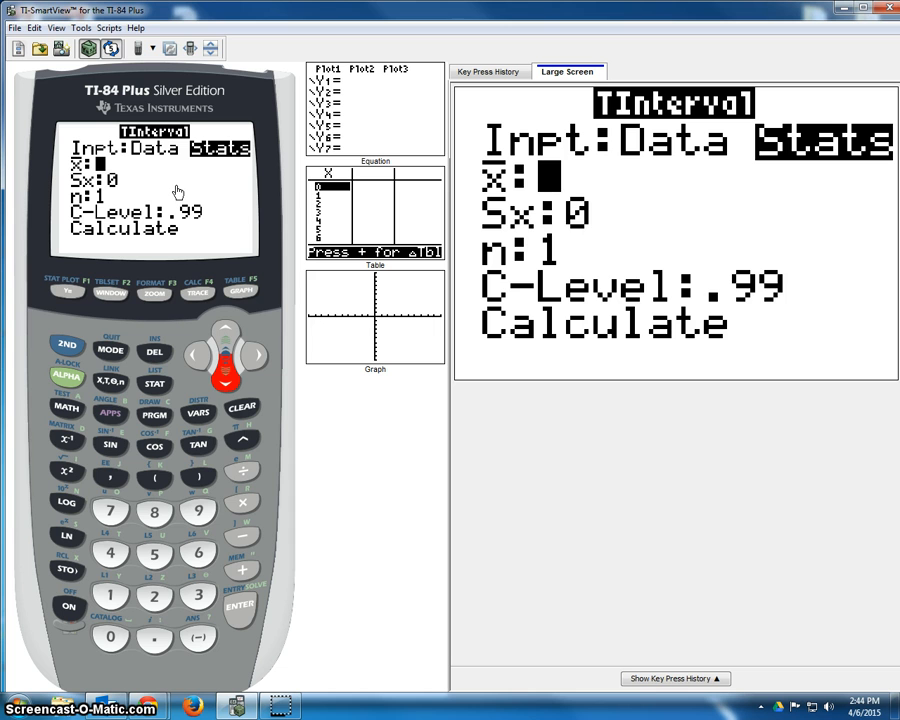
pyautogui.press('0')
pyautogui.write('√(25')
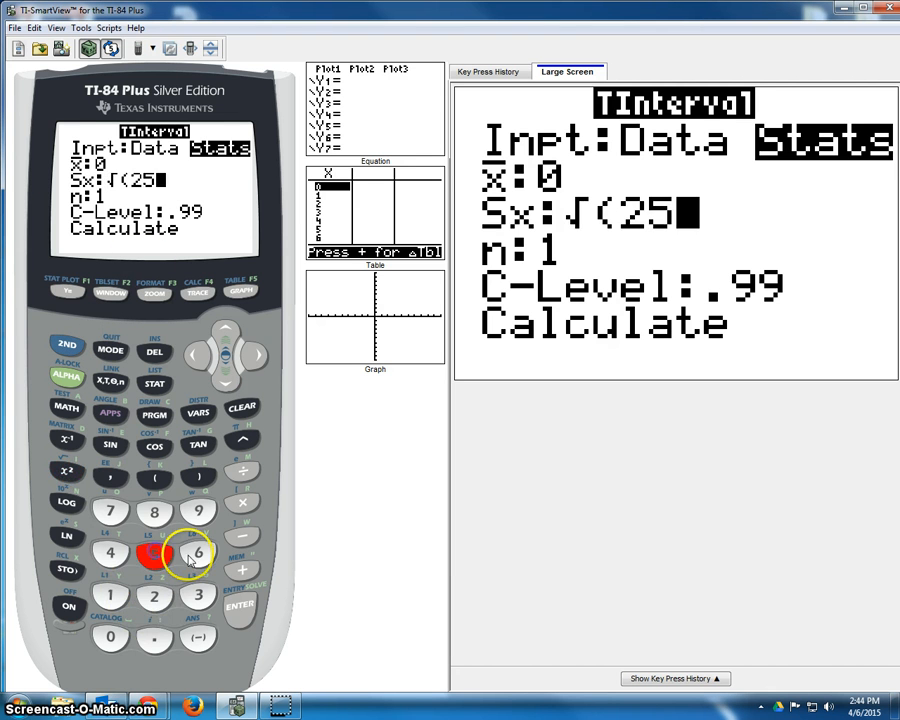
# Complete Sx as √(256)=16, n 256, C-Level .95 and calculate the interval (−1.969, 1.9693).
pyautogui.click(196, 554)
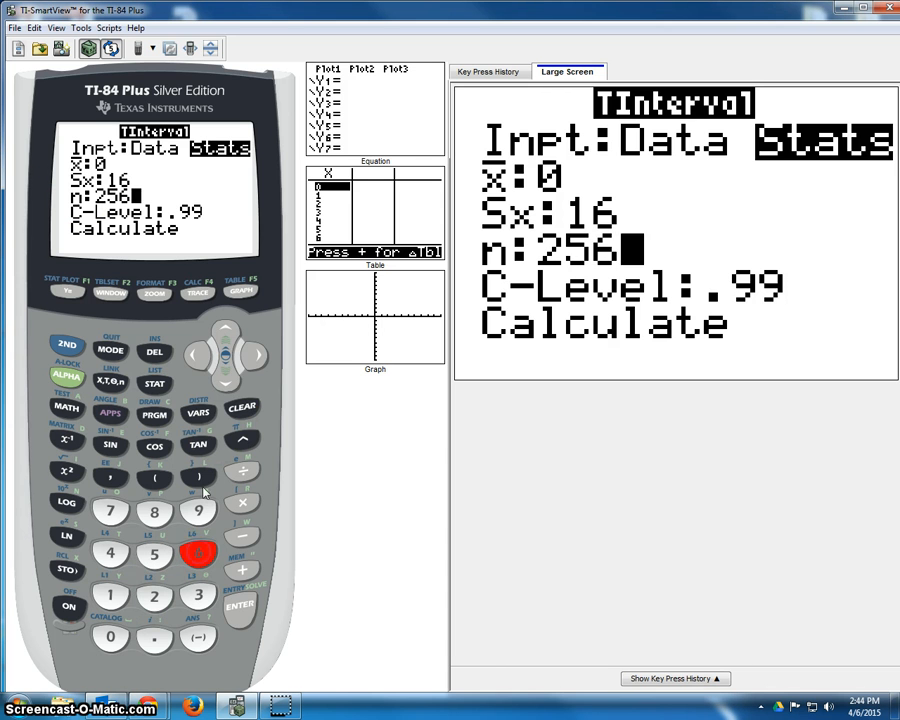
pyautogui.click(228, 370)
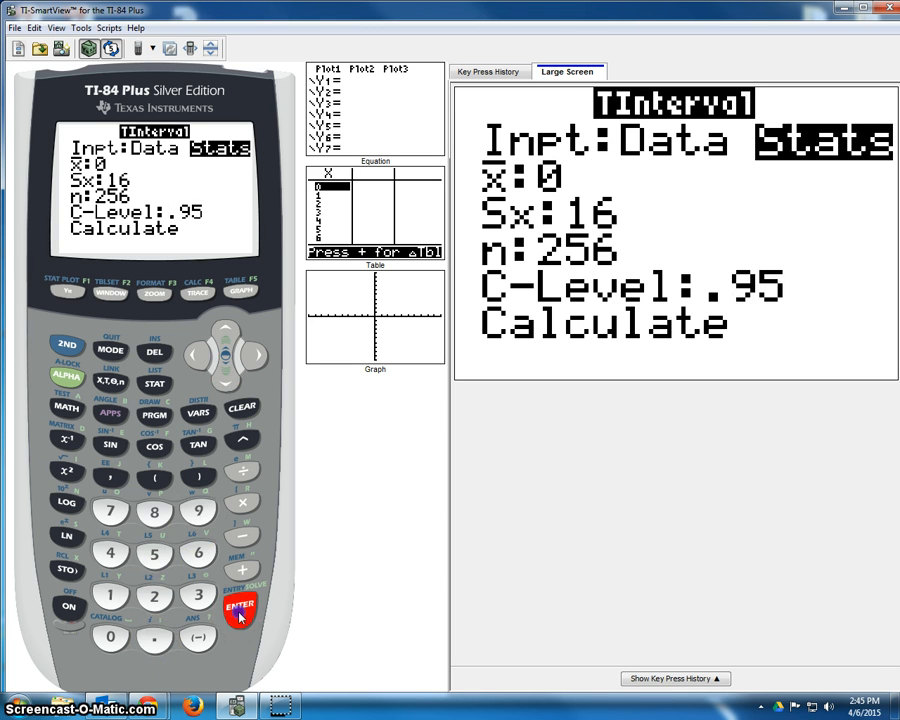
pyautogui.click(240, 608)
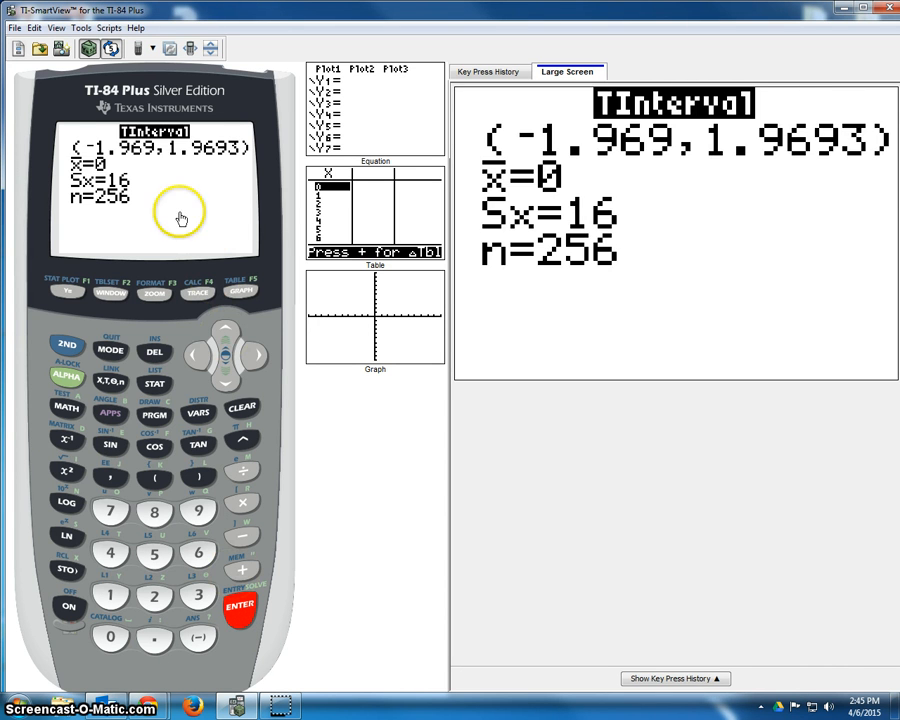
pyautogui.moveTo(196, 164)
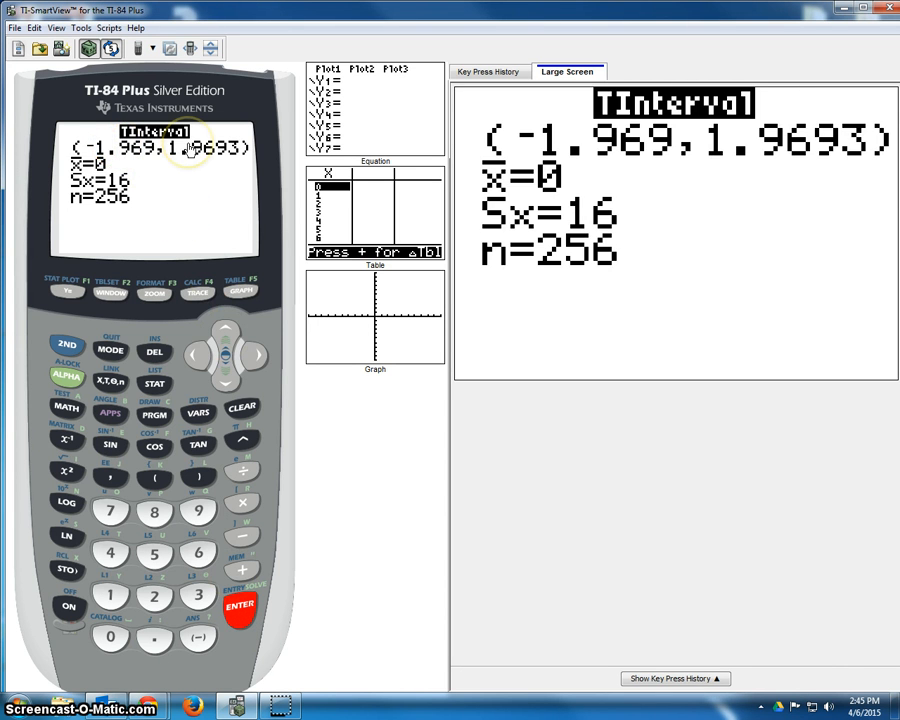
pyautogui.moveTo(136, 150)
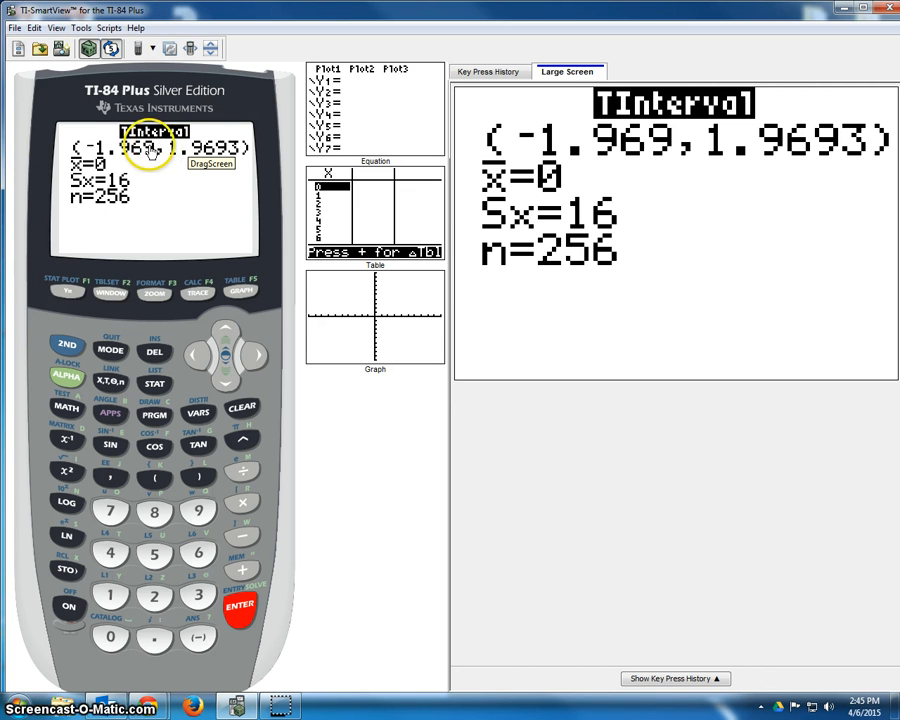
# Return through STAT TESTS to 8:TInterval, still holding mean 0, Sx 16, n 256.
pyautogui.click(154, 384)
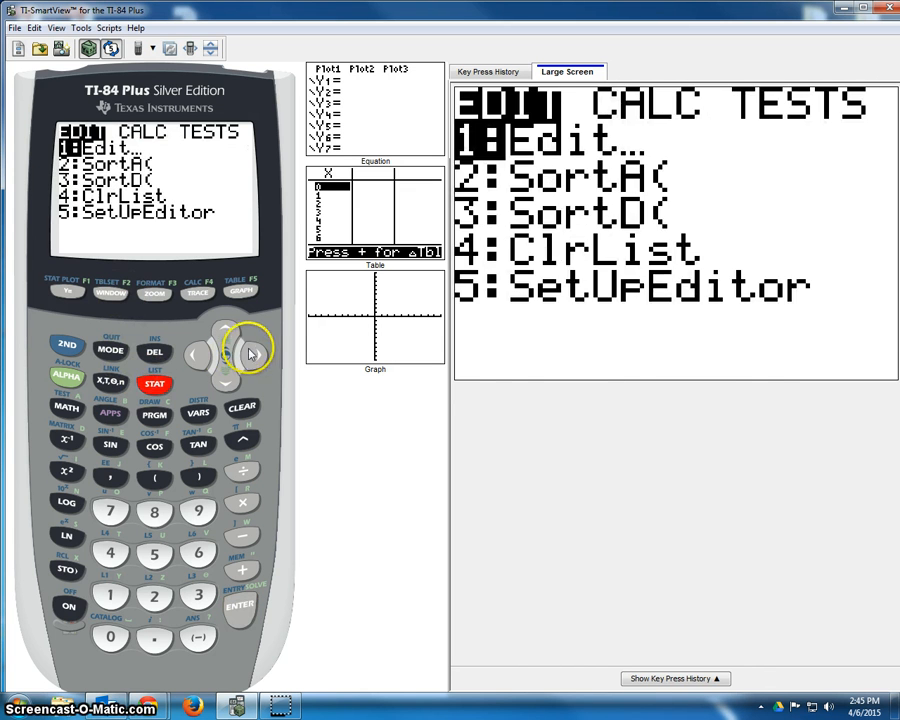
pyautogui.click(252, 354)
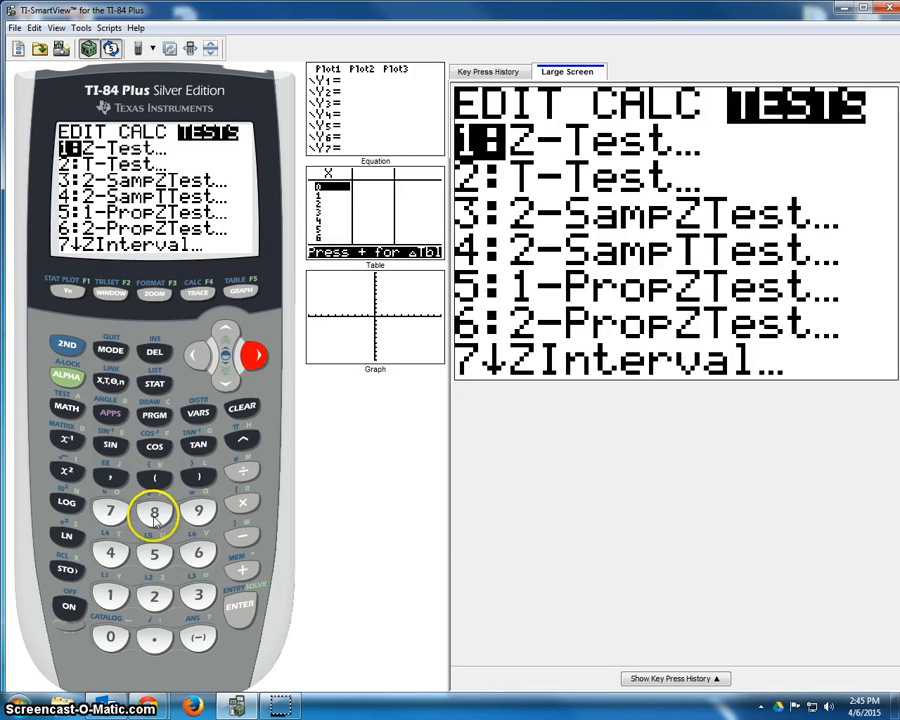
pyautogui.click(154, 512)
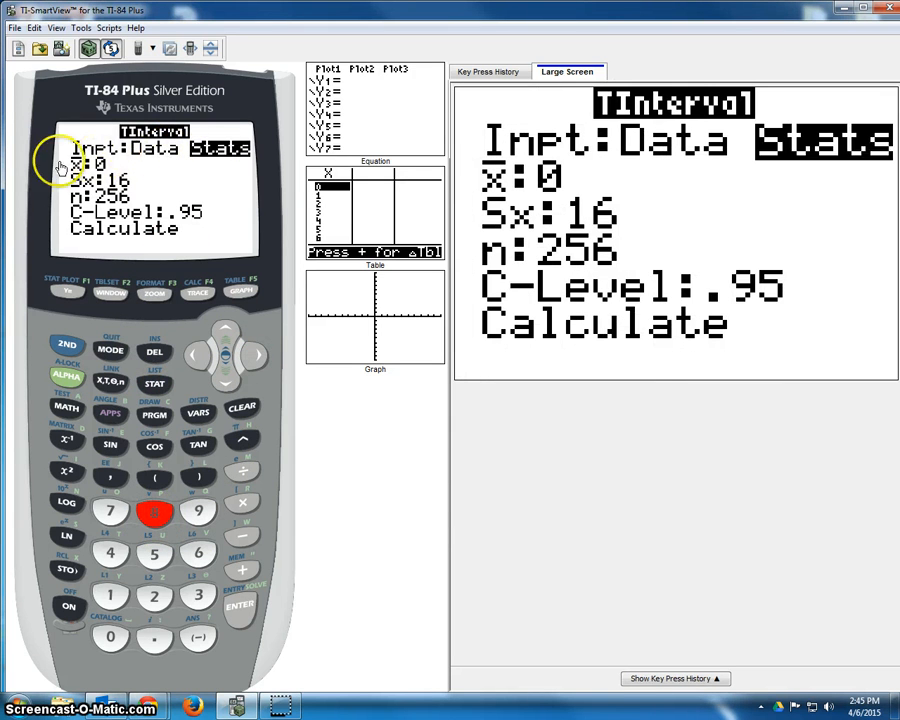
pyautogui.moveTo(226, 376)
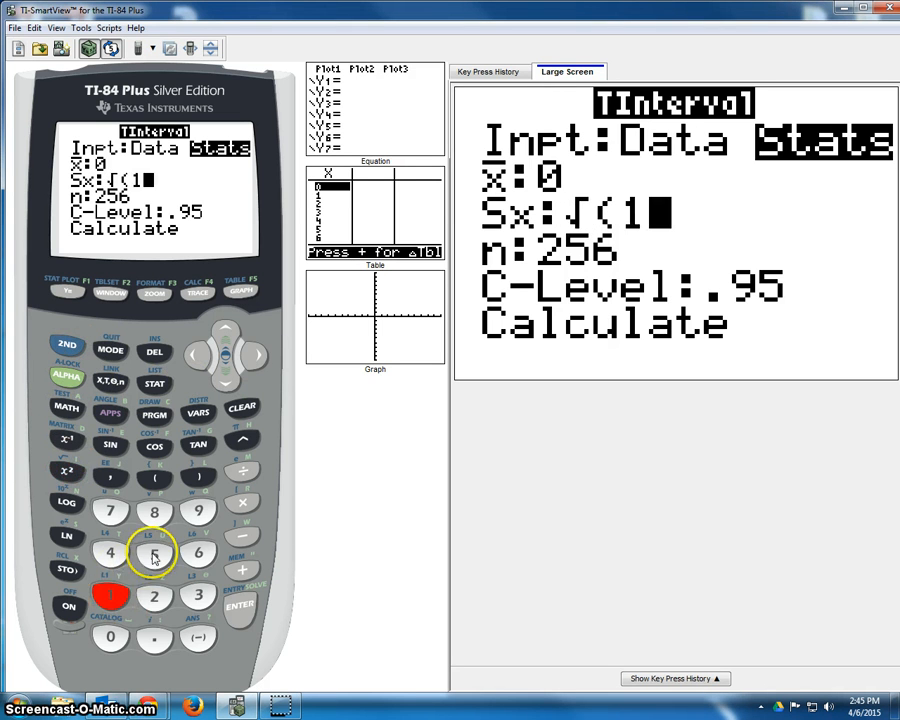
# Finish Sx as √(15)≈3.873, n 15, C-Level .99 and trigger Calculate.
pyautogui.click(240, 604)
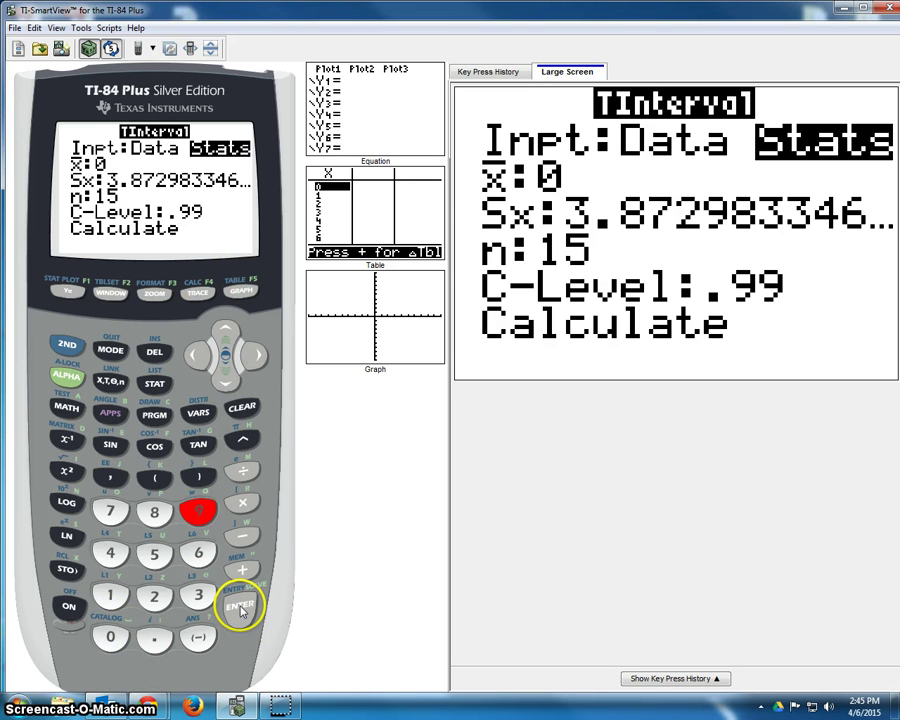
pyautogui.click(238, 604)
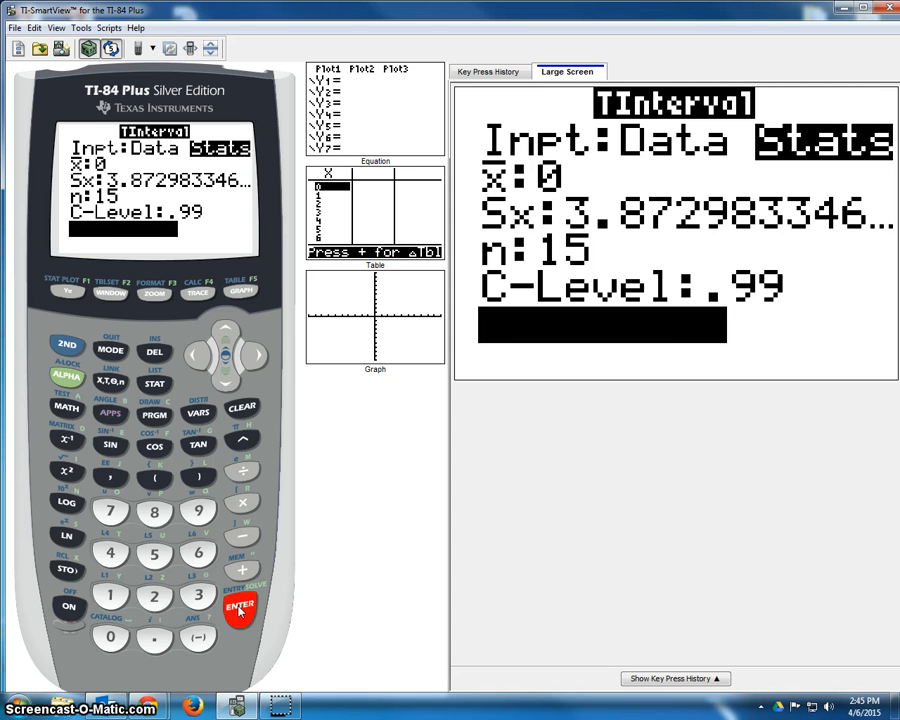
pyautogui.click(240, 612)
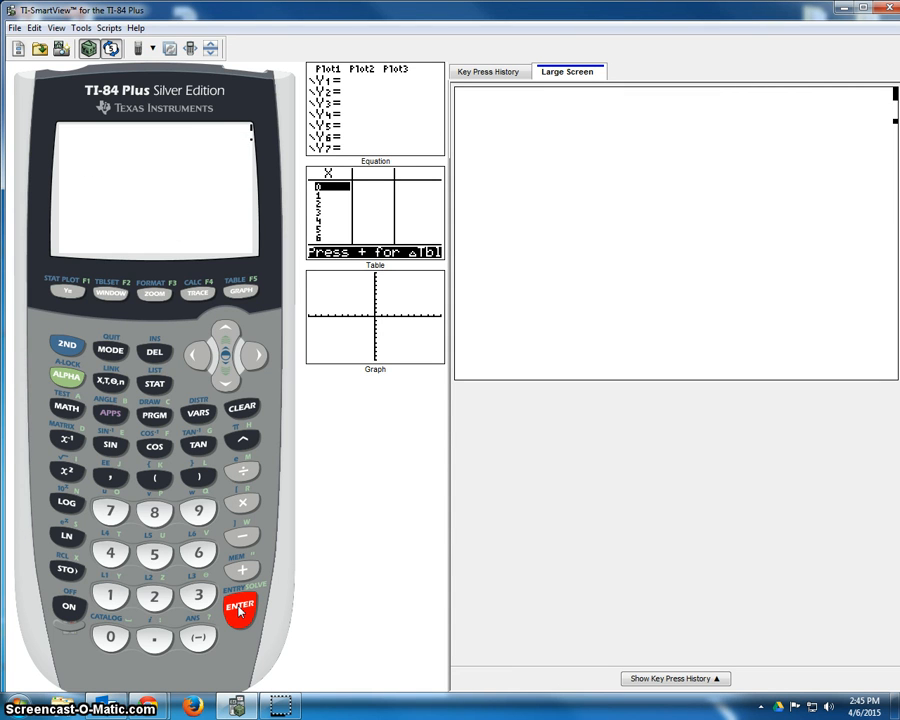
# Display the 99% TInterval result (−2.977, 2.9768) for n 15.
pyautogui.click(240, 610)
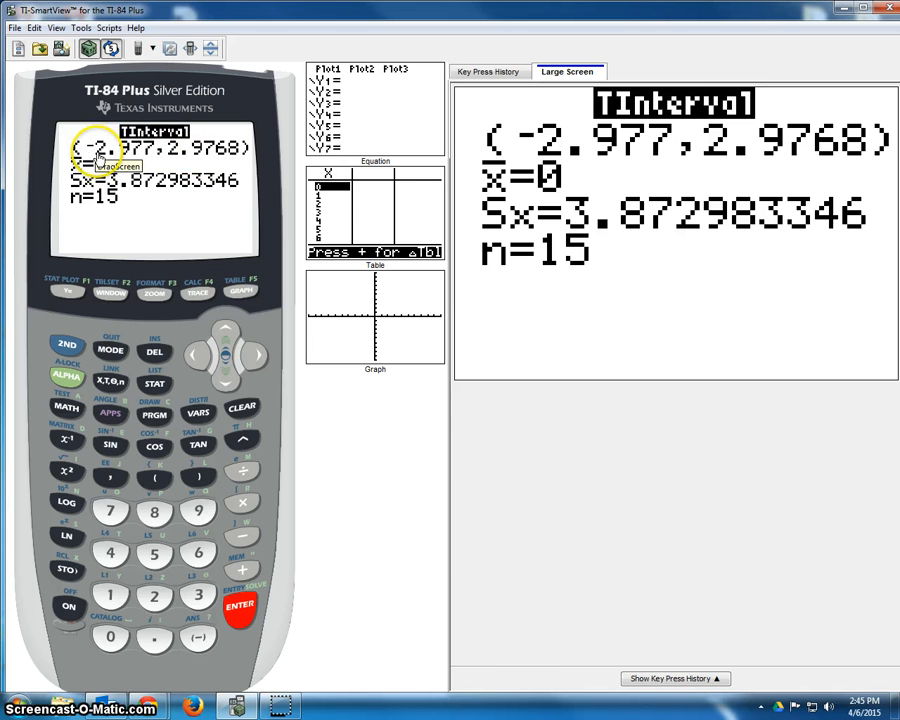
pyautogui.moveTo(180, 152)
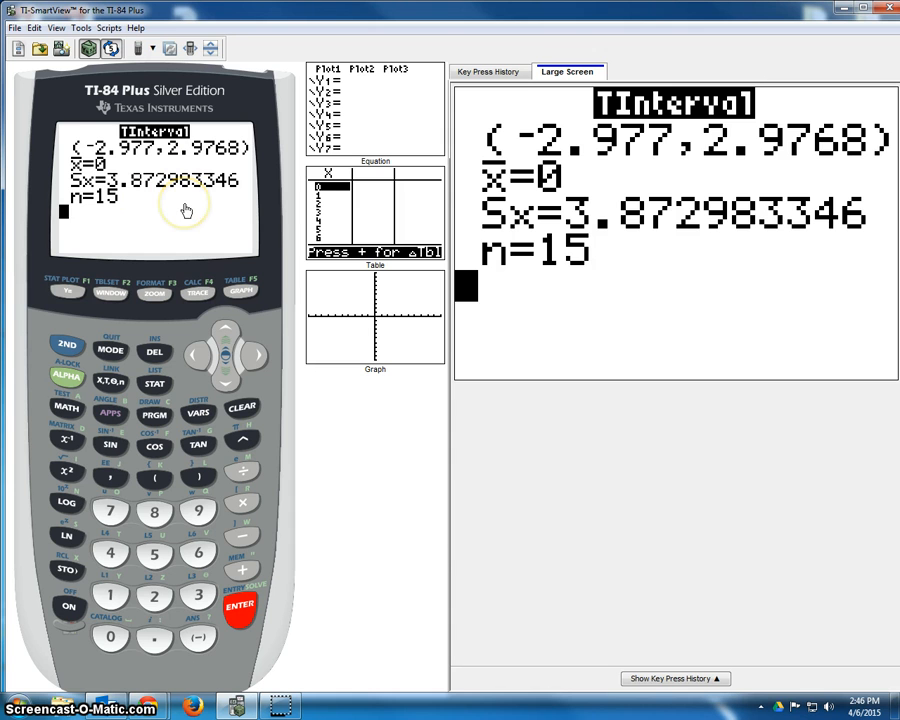
pyautogui.moveTo(178, 218)
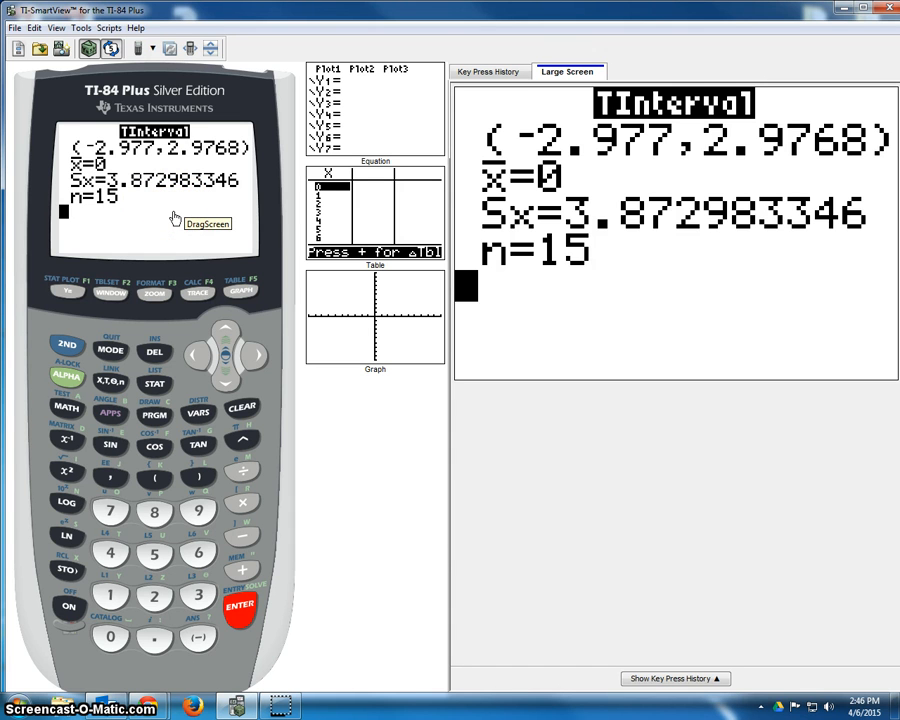